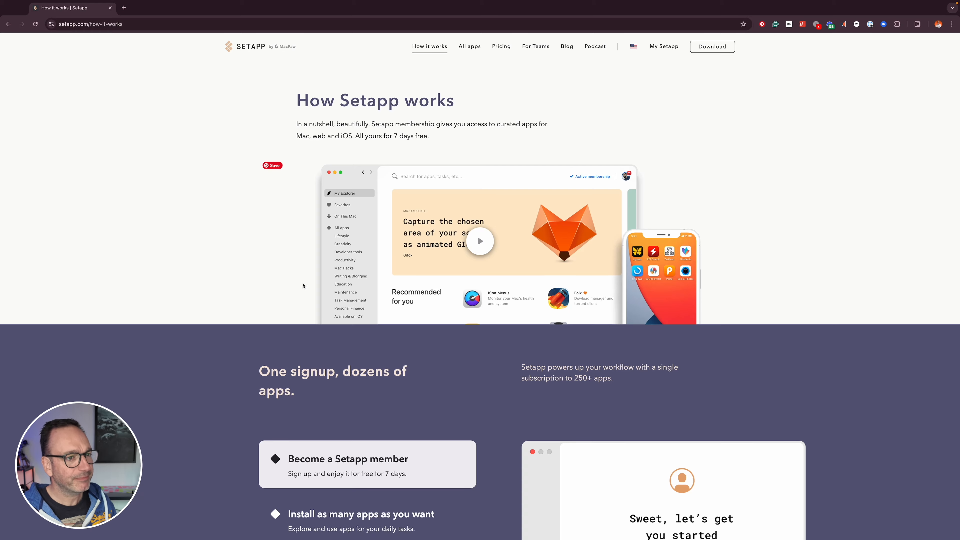
# - Read down setapp.com's How it works page past the $9.99/month plans to the FAQ and footer
pyautogui.scroll(-3)
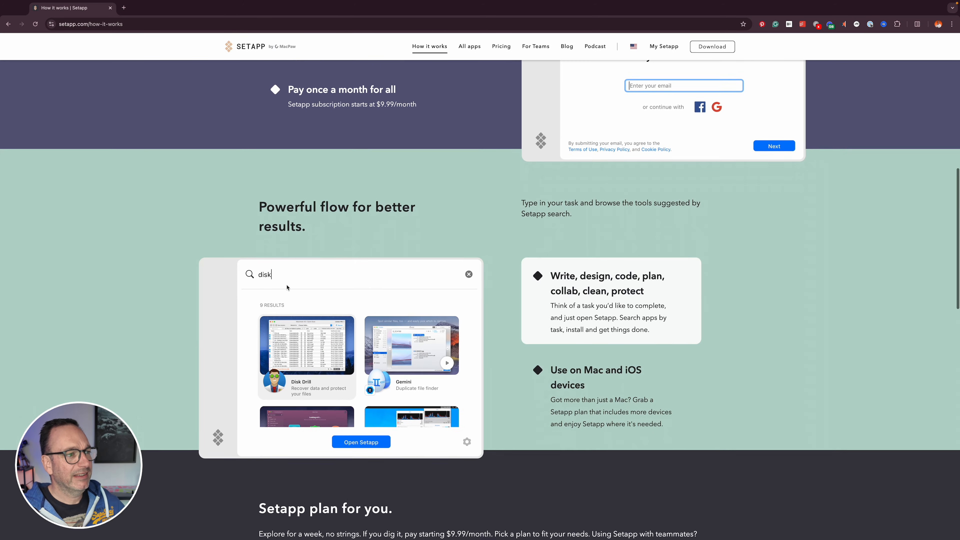
pyautogui.scroll(-3)
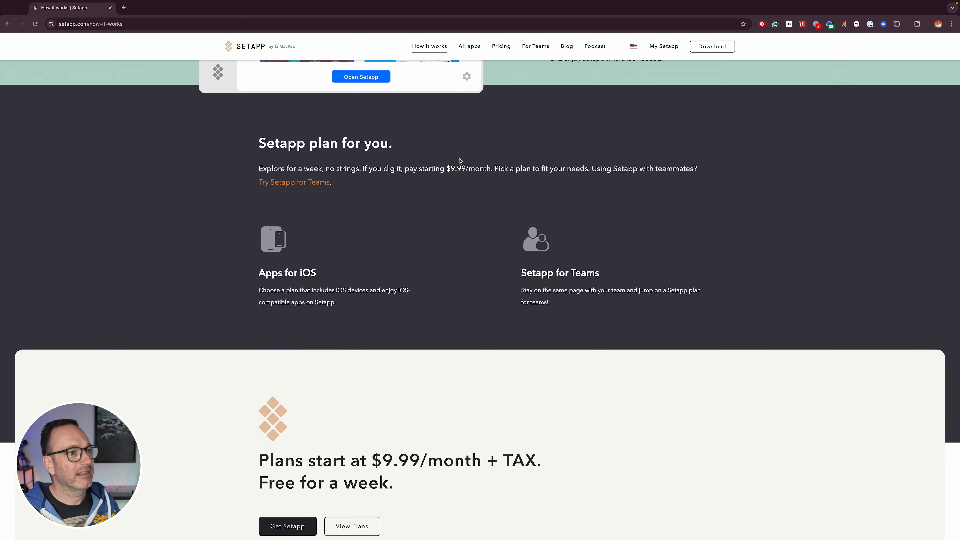
pyautogui.moveTo(468, 180)
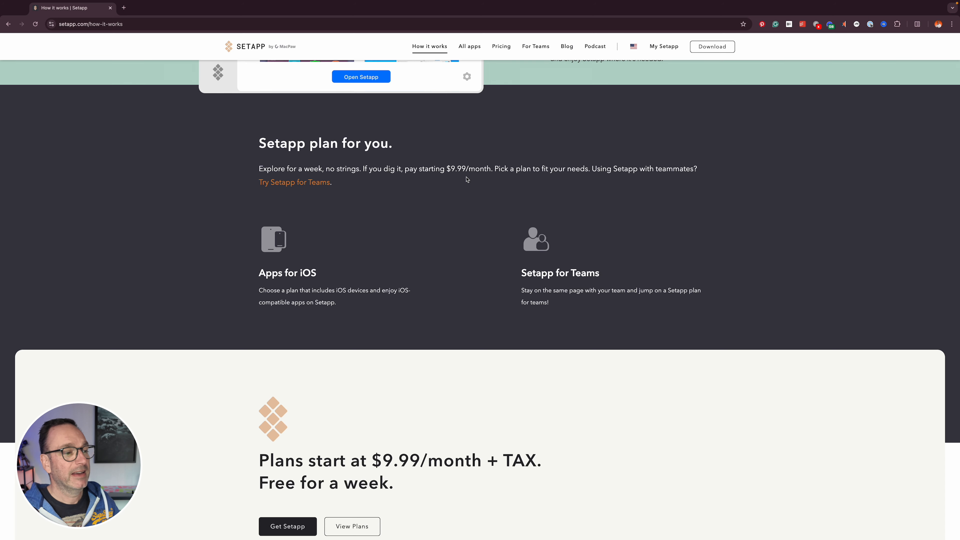
pyautogui.scroll(-3)
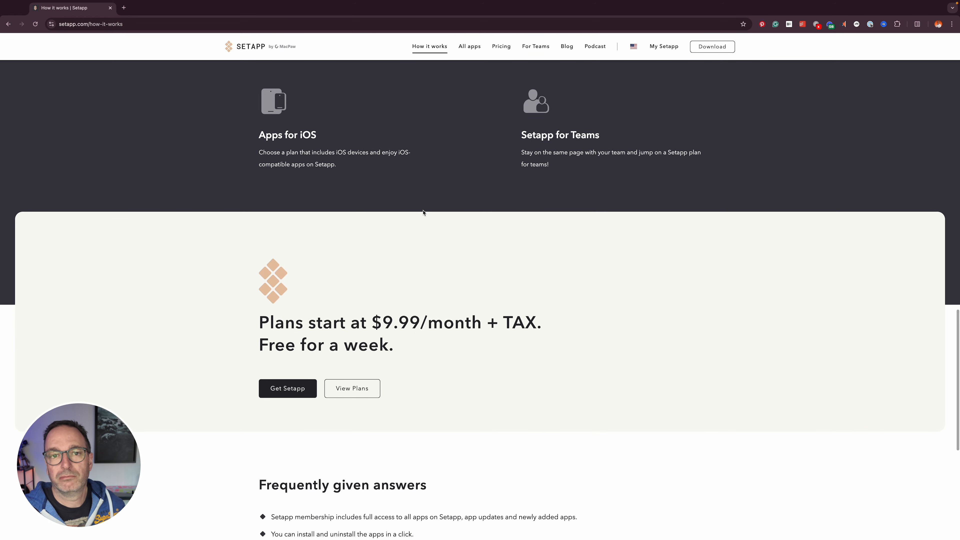
pyautogui.scroll(-3)
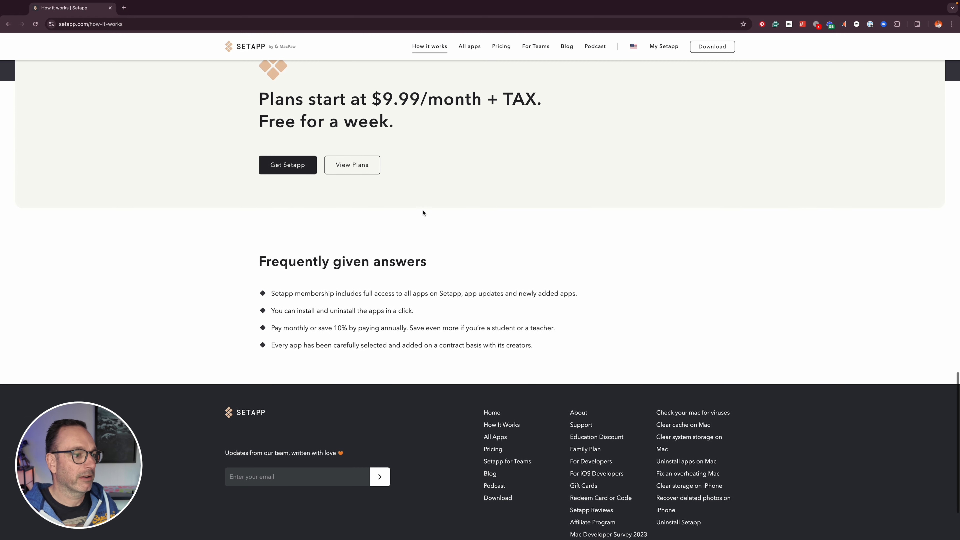
pyautogui.scroll(-3)
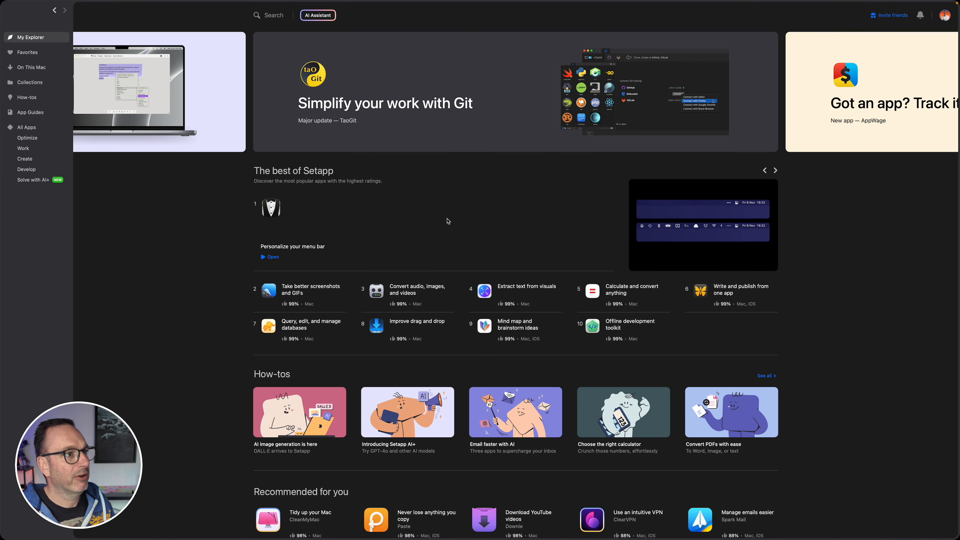
pyautogui.moveTo(517, 245)
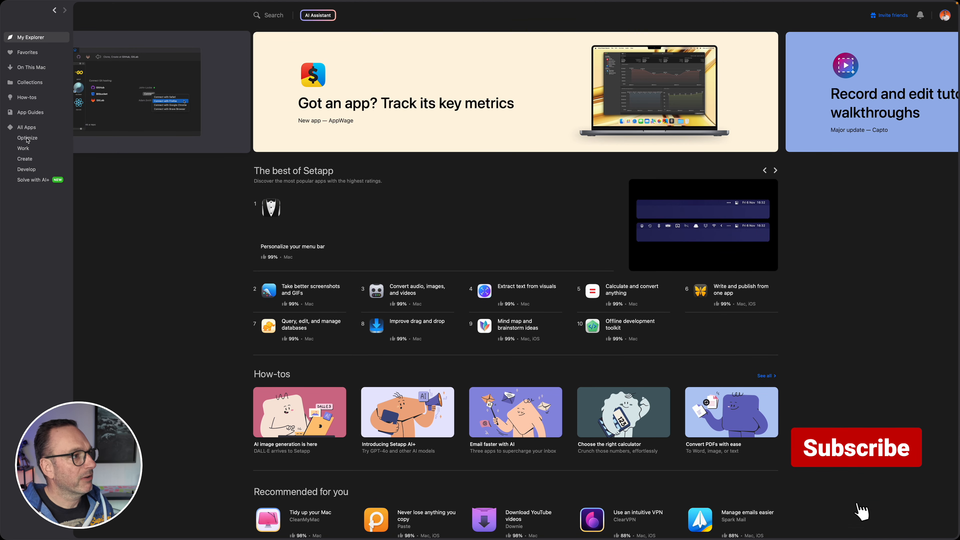
# - Browse the Optimize, Work, Create and Solve with AI+ app categories in the sidebar
pyautogui.click(27, 139)
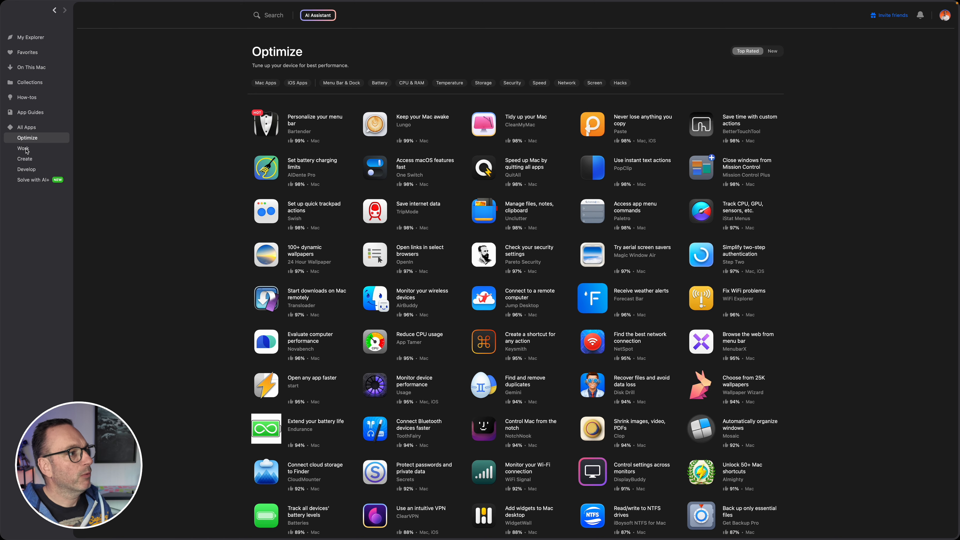
pyautogui.click(24, 148)
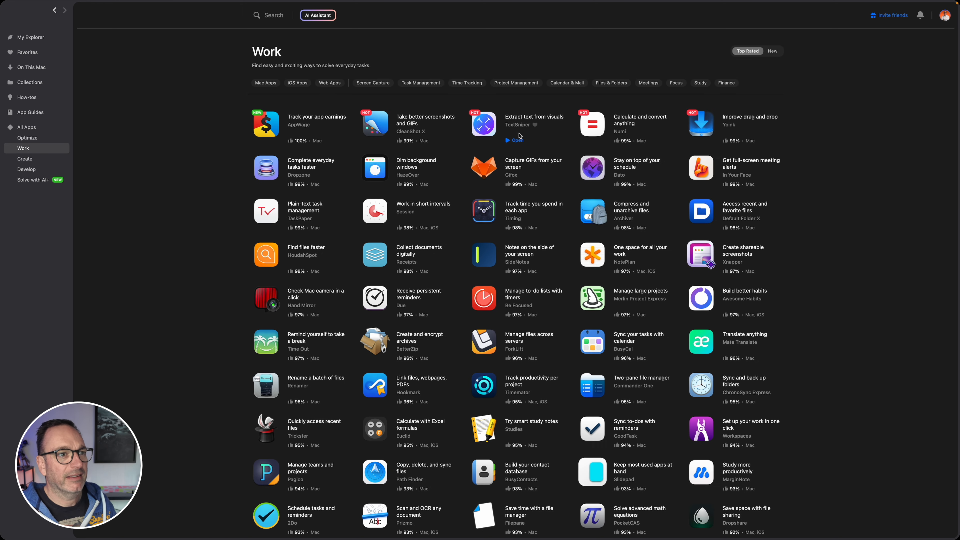
pyautogui.moveTo(389, 243)
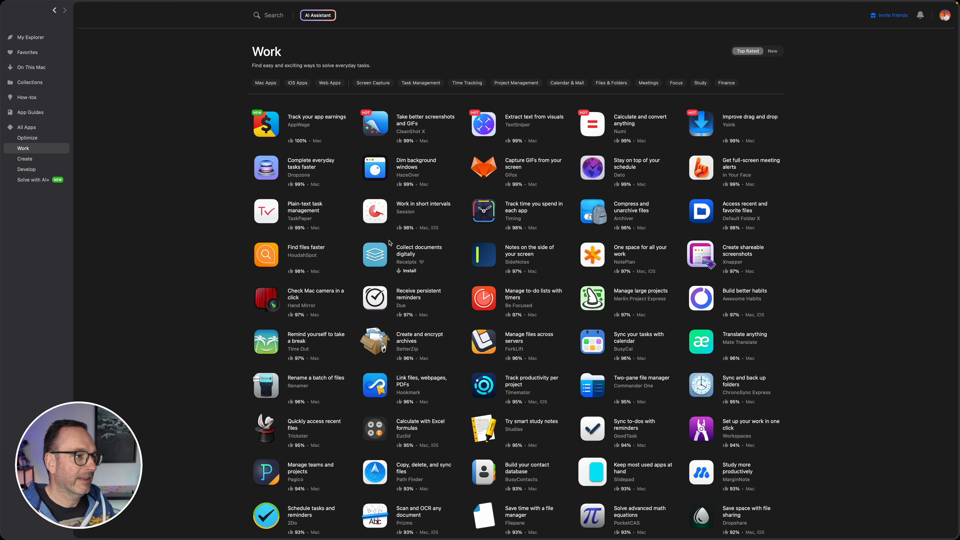
pyautogui.click(25, 159)
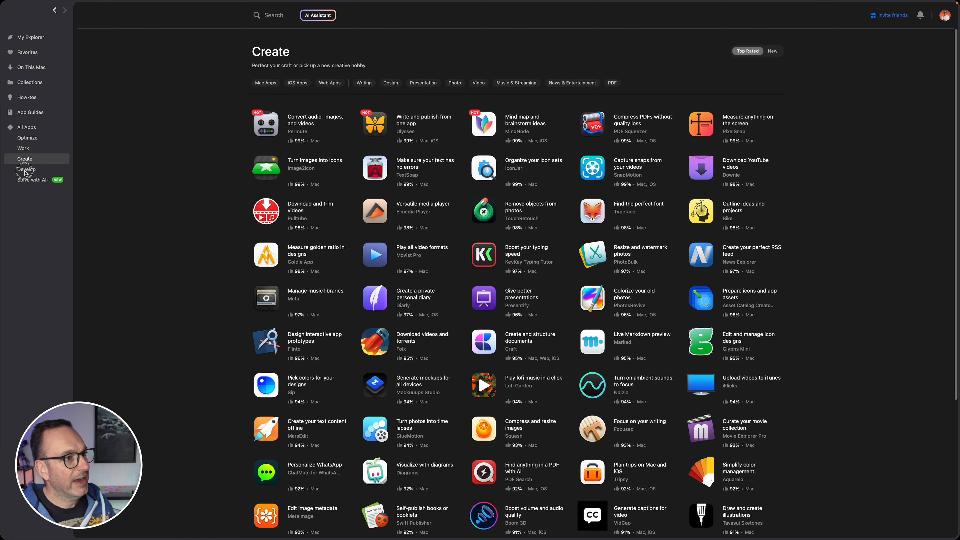
pyautogui.click(33, 179)
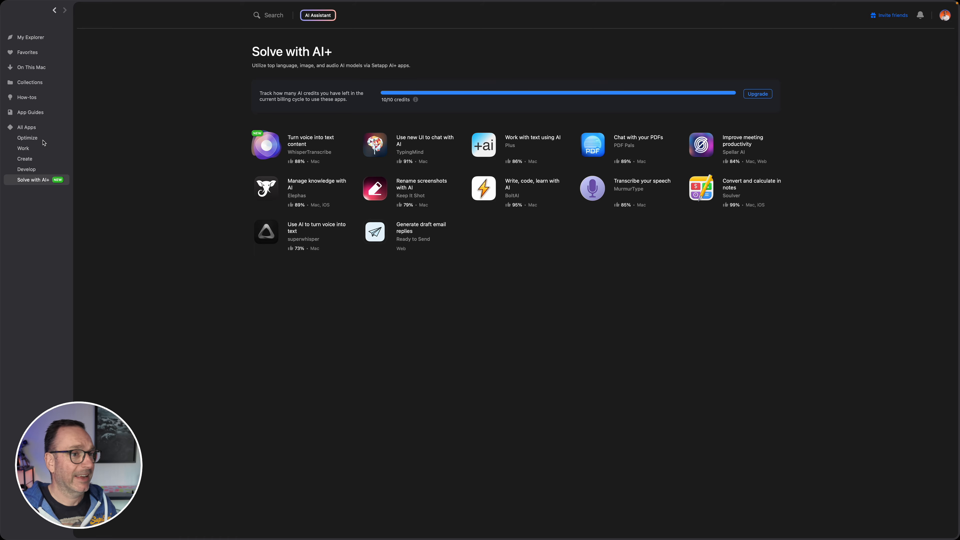
# - View the full All Apps catalogue, then return to the Work category
pyautogui.click(27, 128)
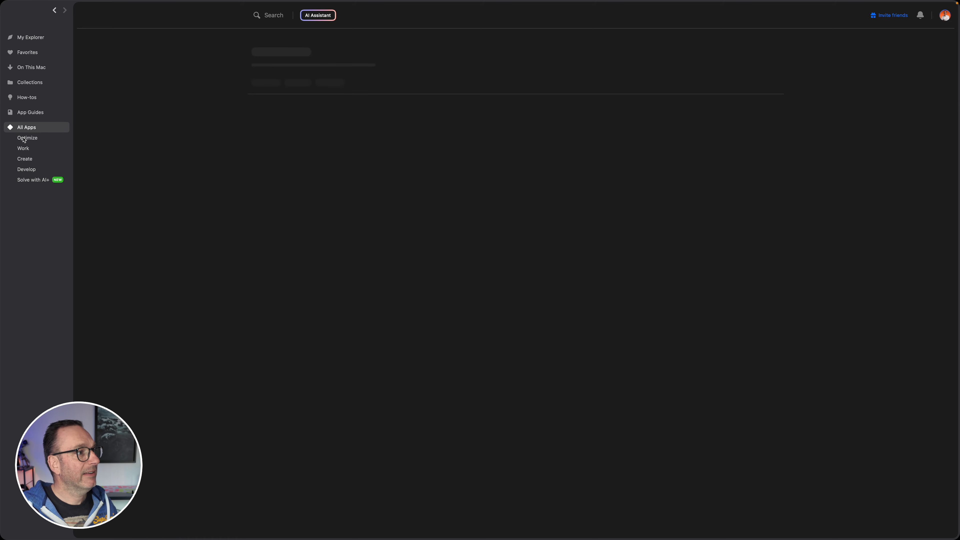
pyautogui.click(26, 126)
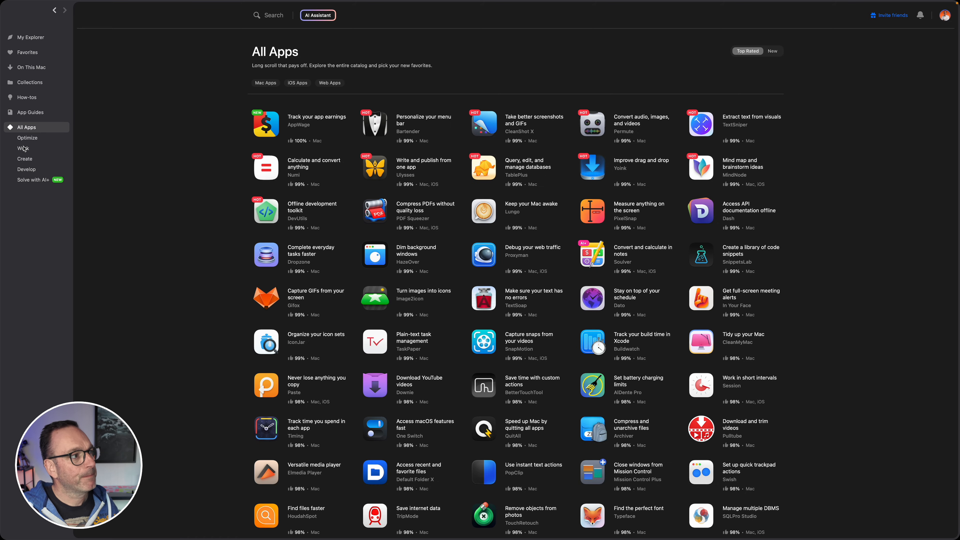
pyautogui.click(24, 148)
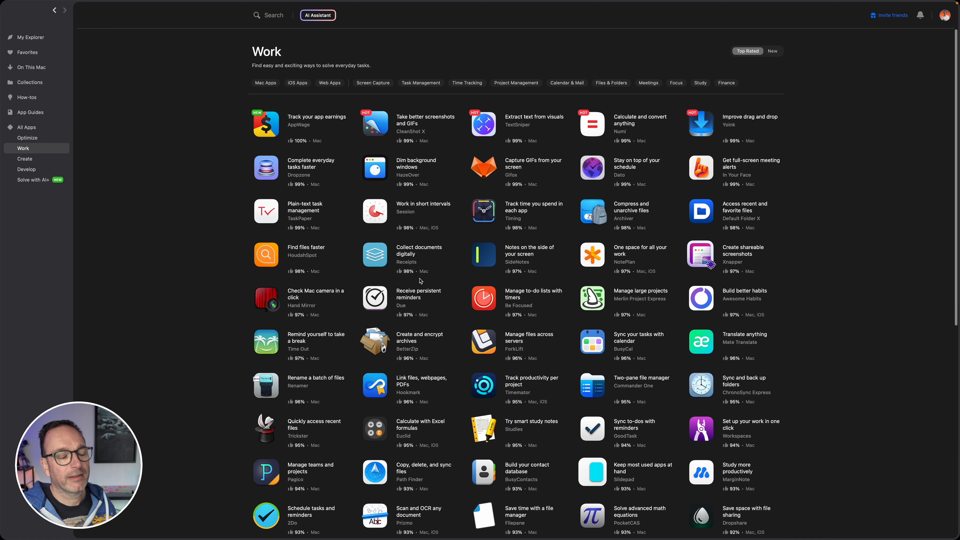
# - Browse the Work app grid down to Leave Me Alone, then show the apps installed on this Mac
pyautogui.scroll(-3)
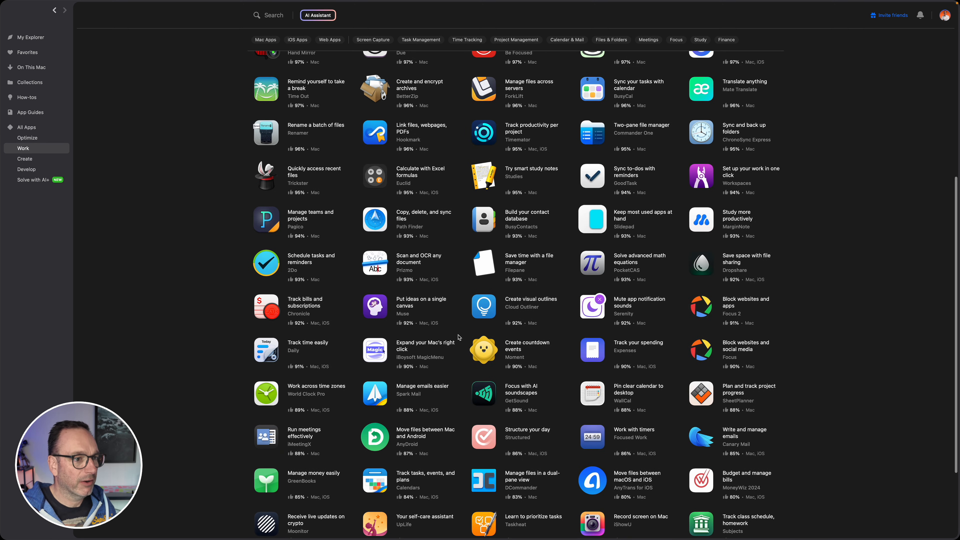
pyautogui.scroll(-3)
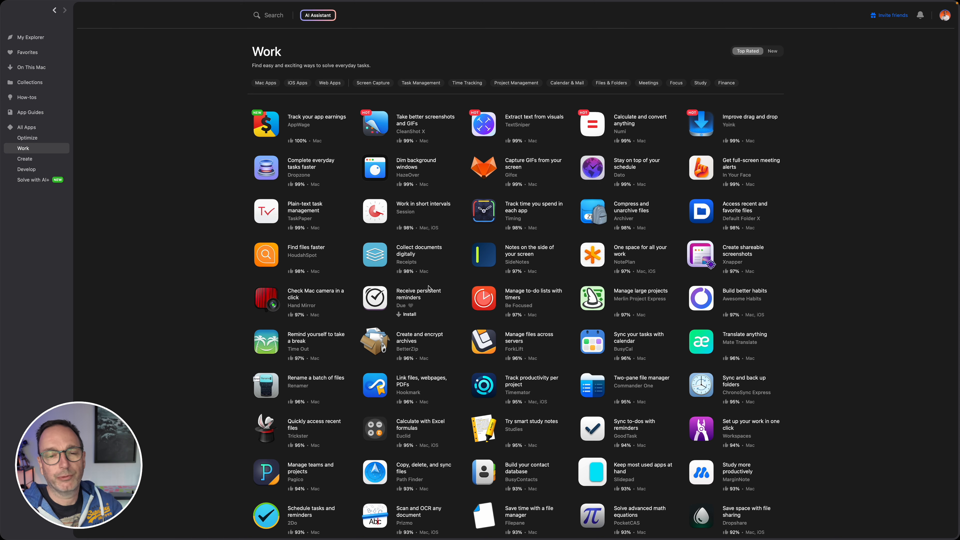
pyautogui.scroll(-3)
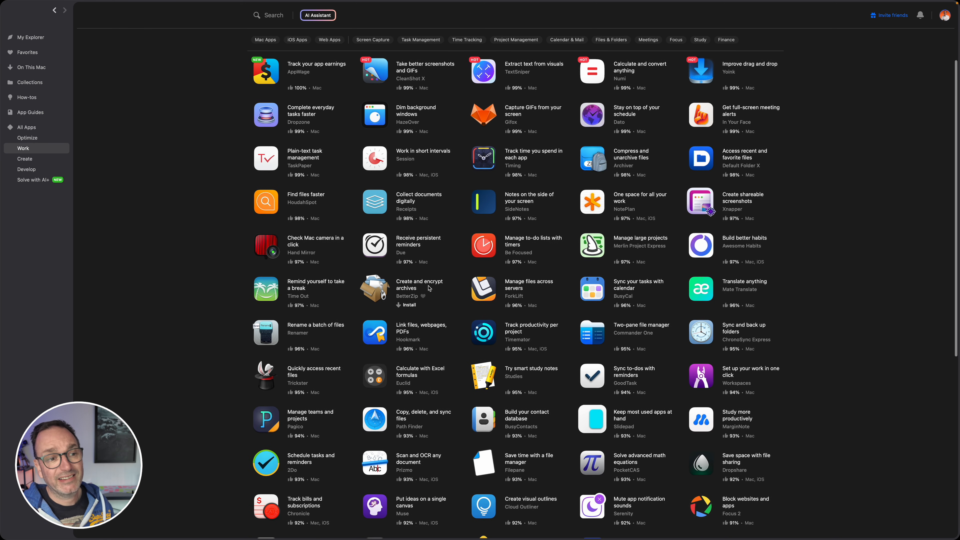
pyautogui.scroll(-3)
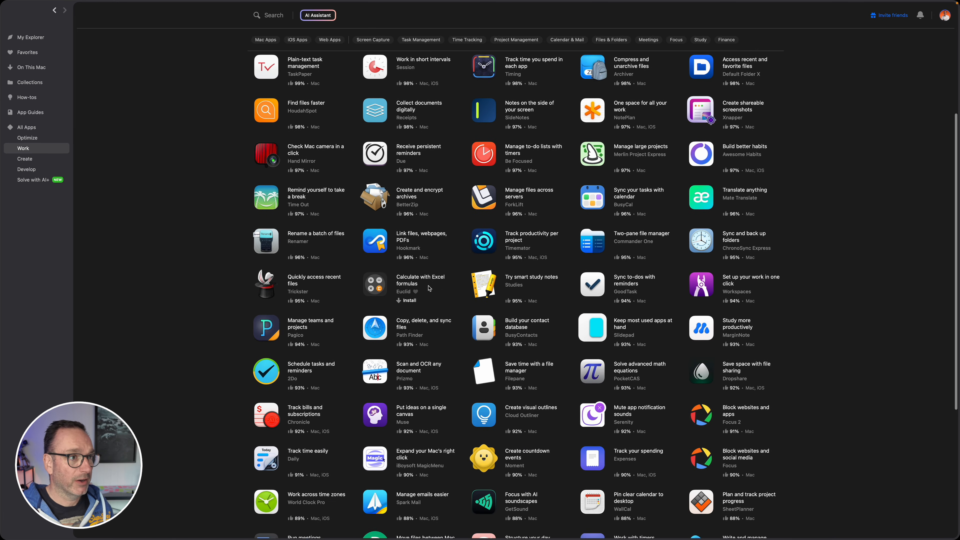
pyautogui.scroll(-3)
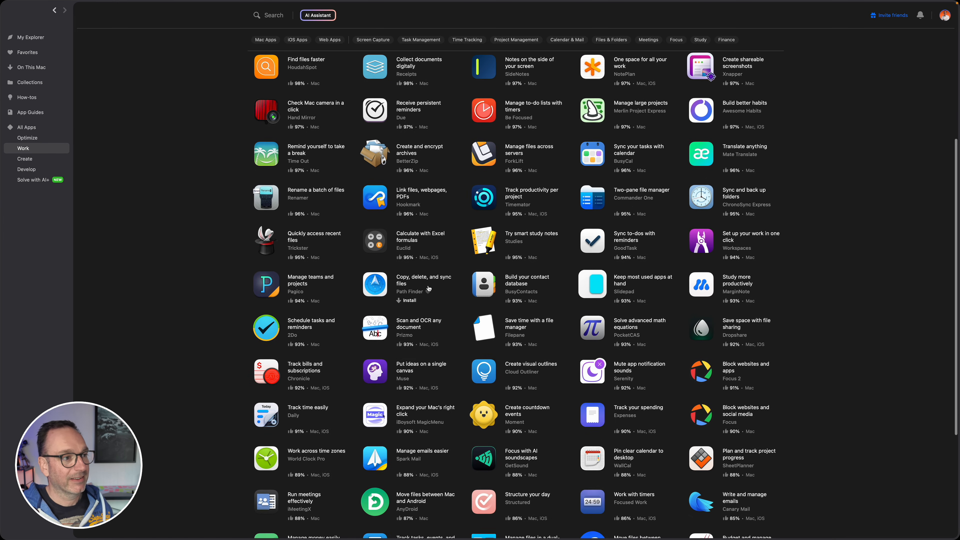
pyautogui.scroll(-3)
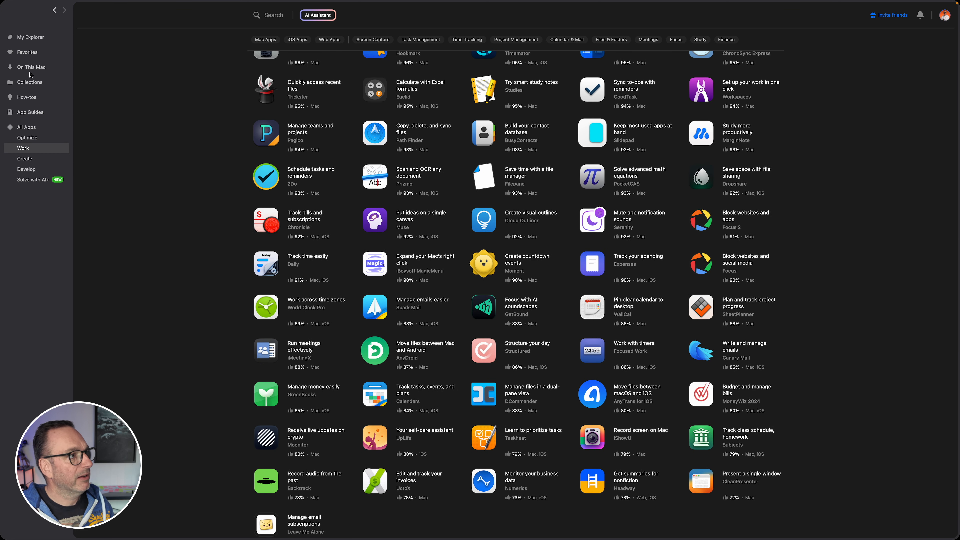
pyautogui.click(30, 67)
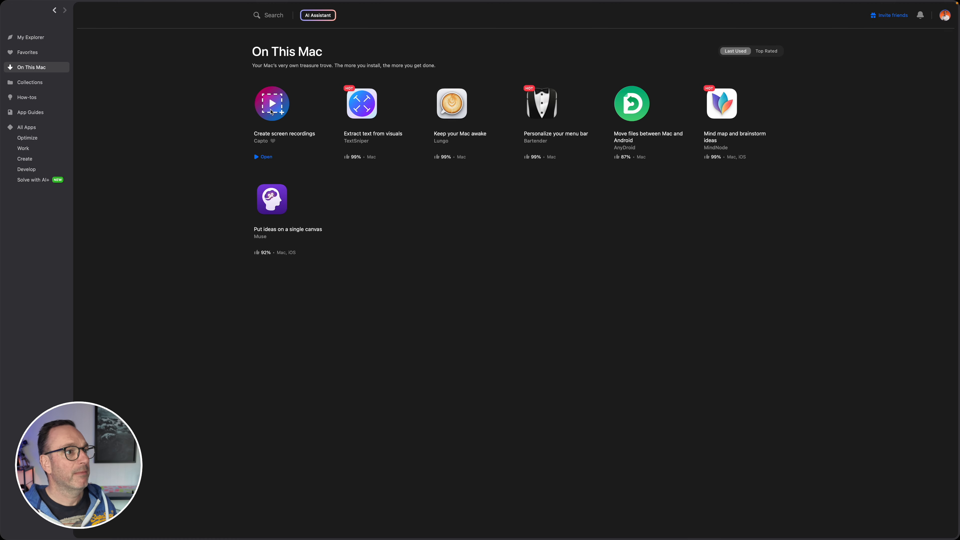
pyautogui.moveTo(374, 122)
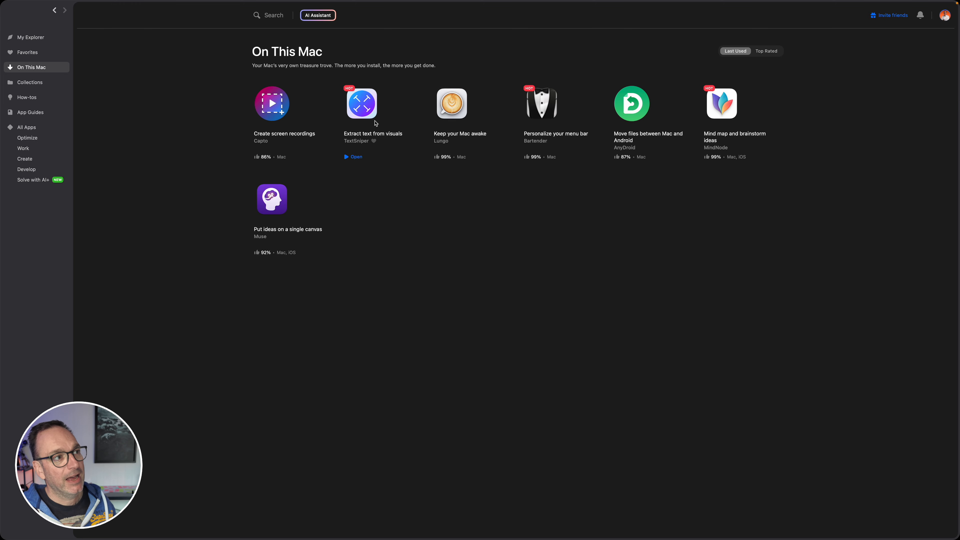
pyautogui.moveTo(374, 122)
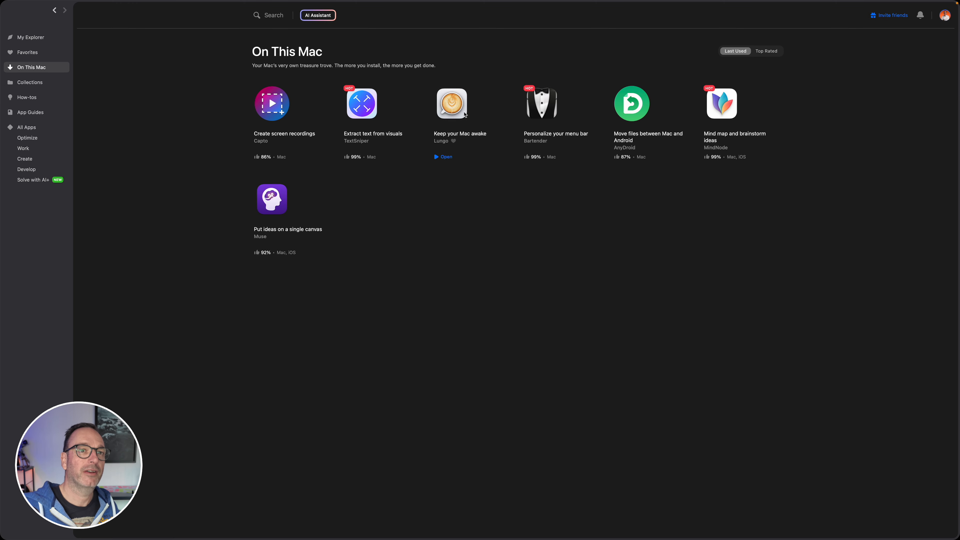
pyautogui.moveTo(547, 227)
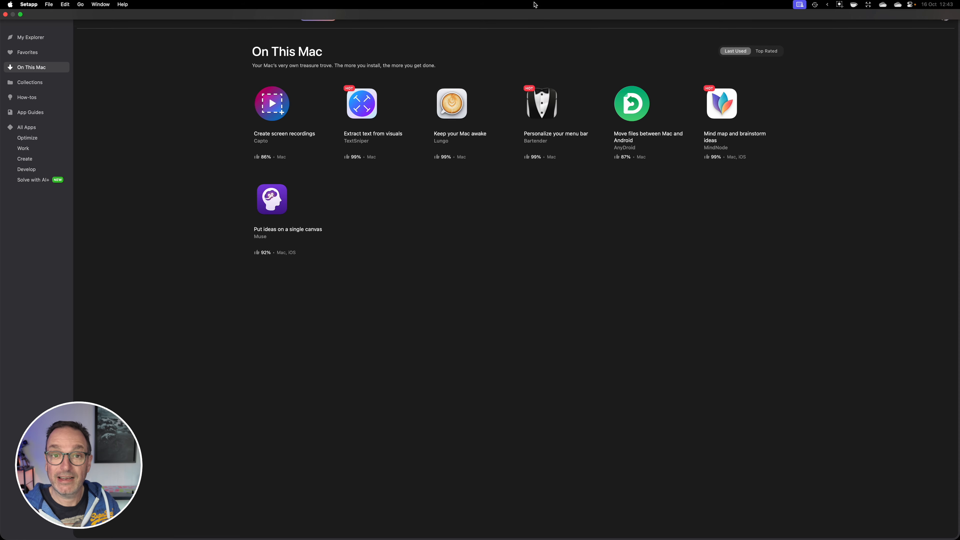
pyautogui.moveTo(702, 3)
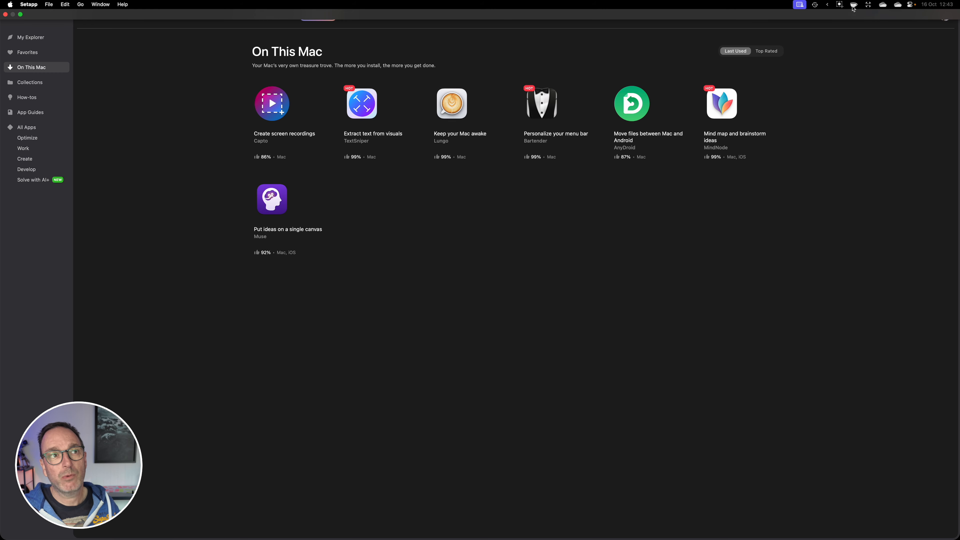
pyautogui.moveTo(633, 112)
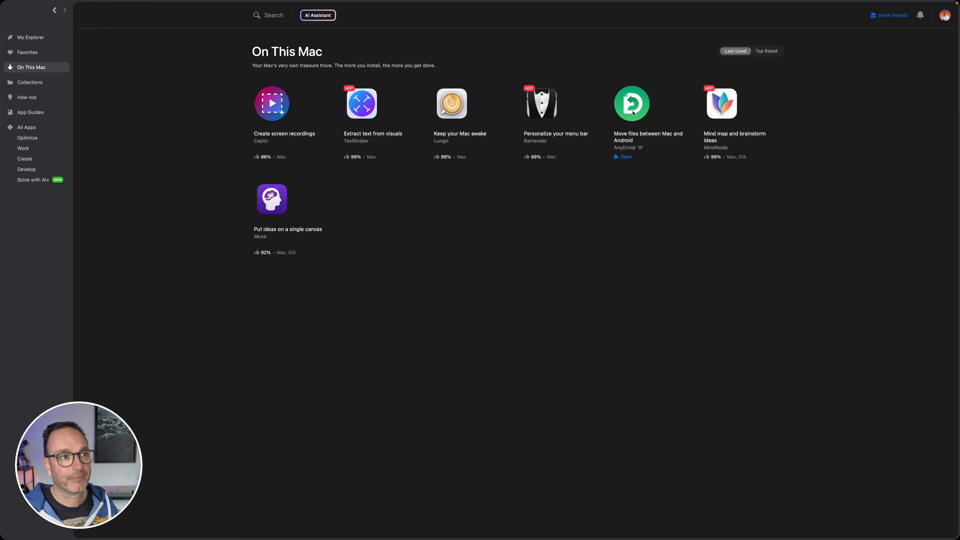
pyautogui.moveTo(632, 110)
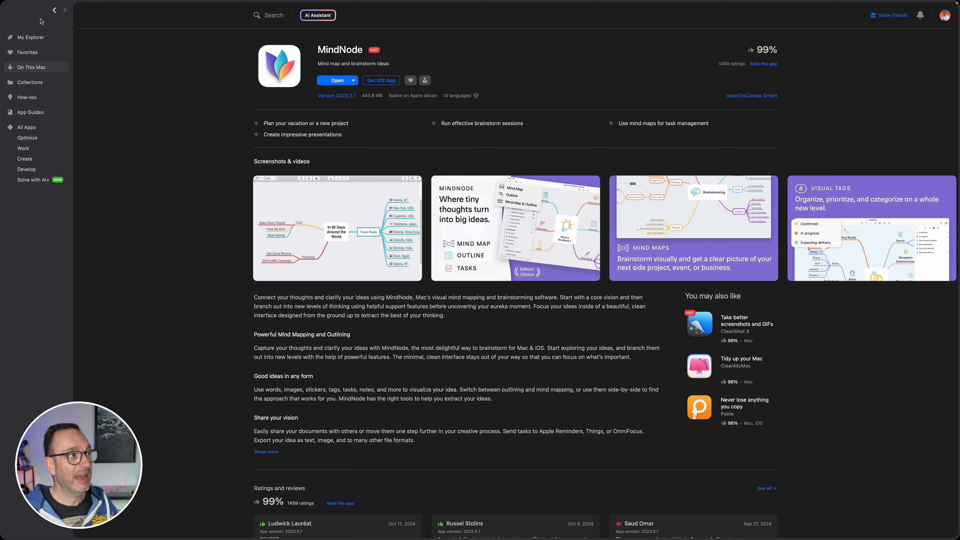
# - Leave the MindNode page for On This Mac, then go to the curated Collections
pyautogui.scroll(-3)
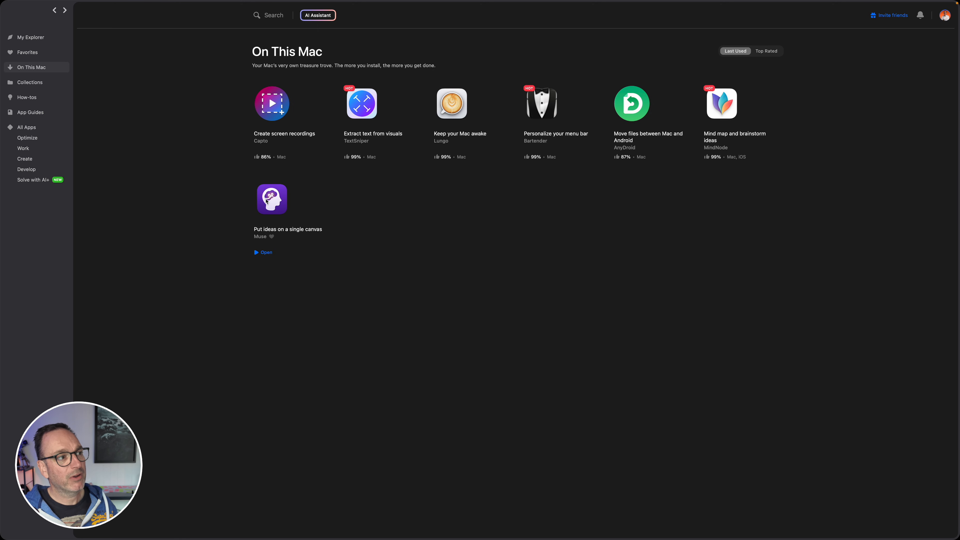
pyautogui.click(271, 199)
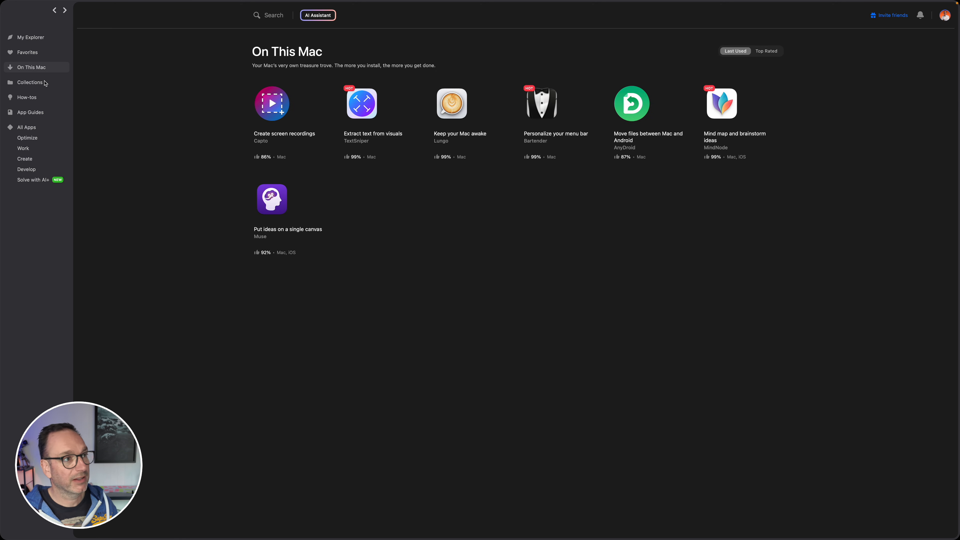
pyautogui.click(30, 82)
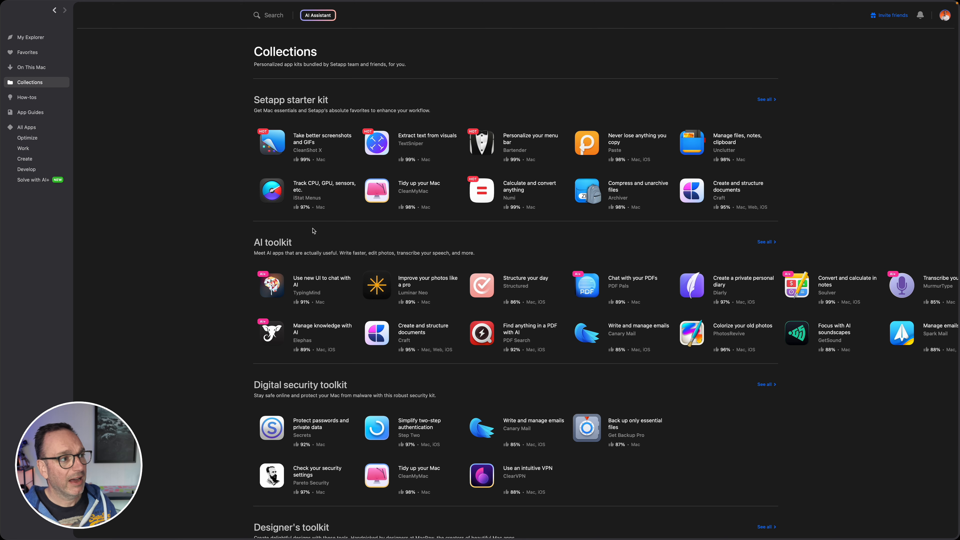
# - Browse the Collections toolkits down through Designer's, Developer's, Productivity to the Educational toolkit
pyautogui.scroll(-3)
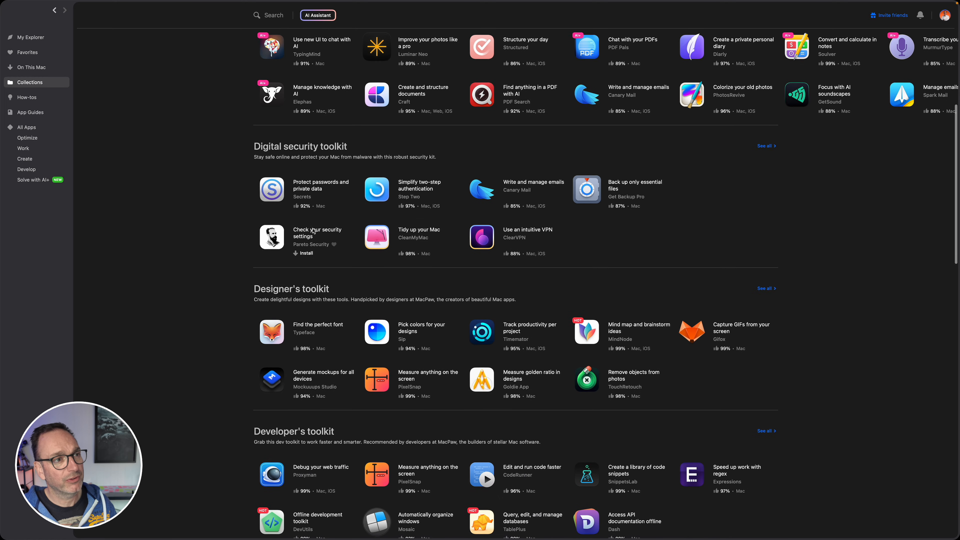
pyautogui.scroll(-3)
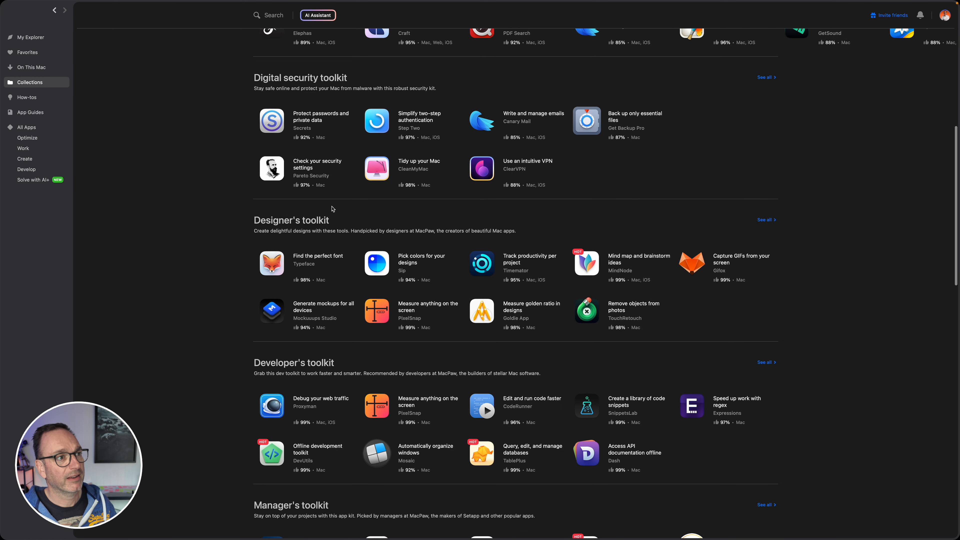
pyautogui.scroll(-3)
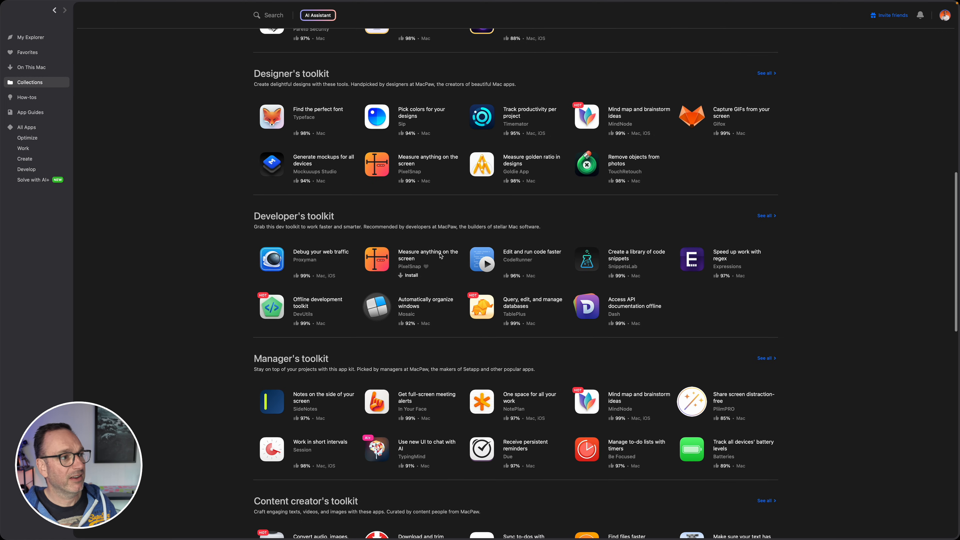
pyautogui.scroll(-3)
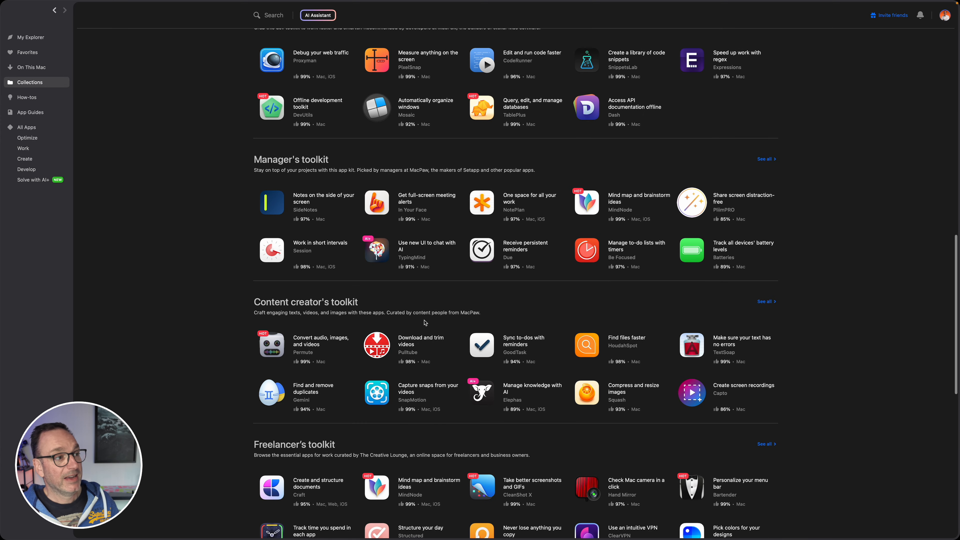
pyautogui.scroll(-3)
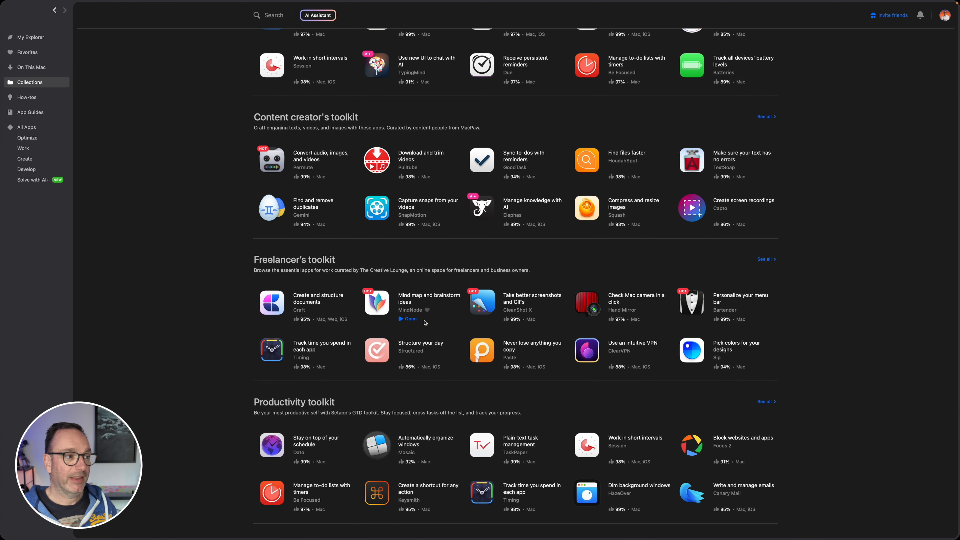
pyautogui.scroll(-3)
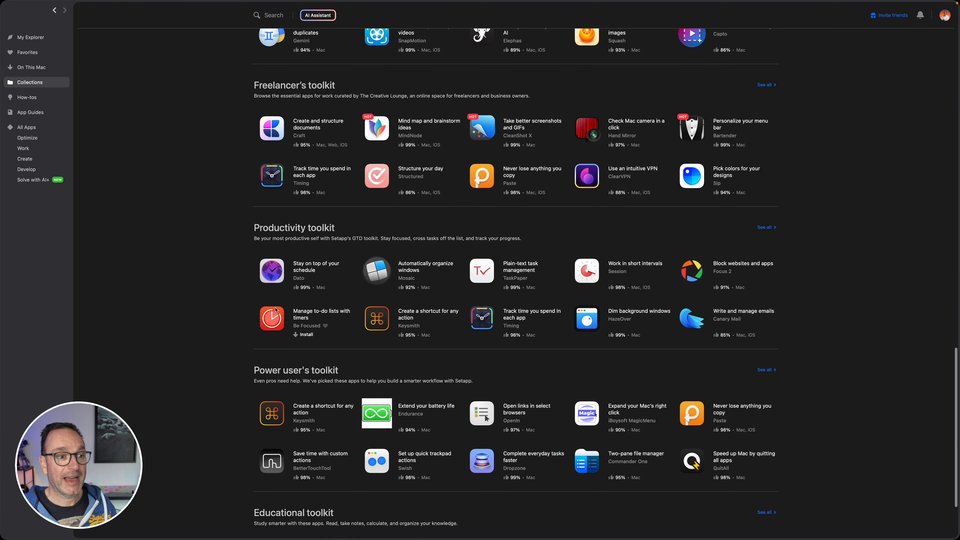
pyautogui.scroll(-3)
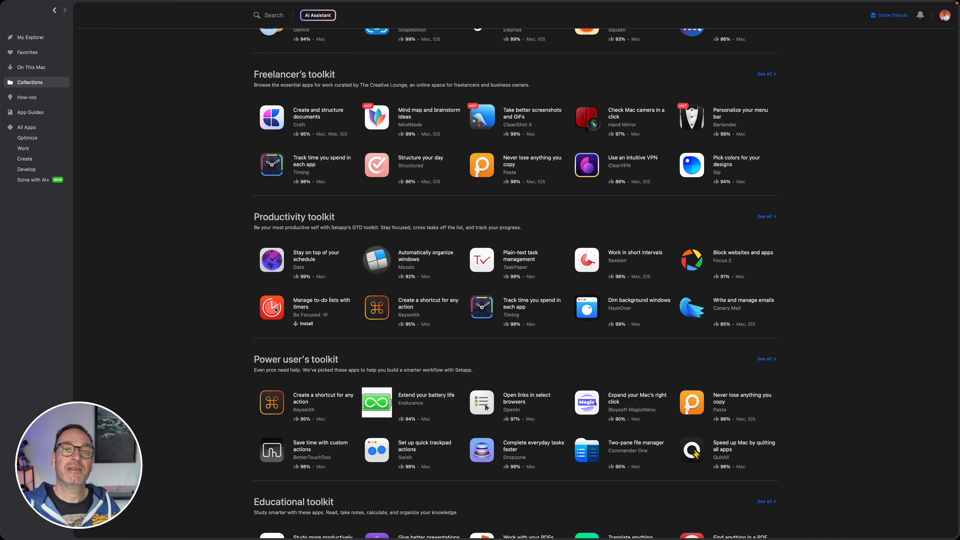